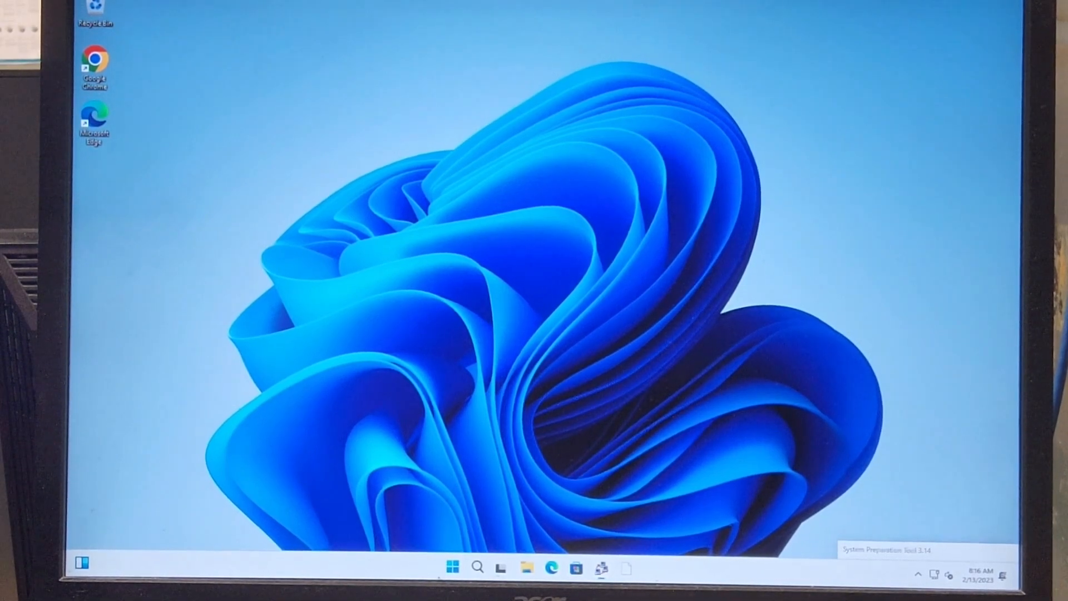
# Step: Restart the PC from the Start menu's power options so it can boot into firmware setup
pyautogui.click(452, 567)
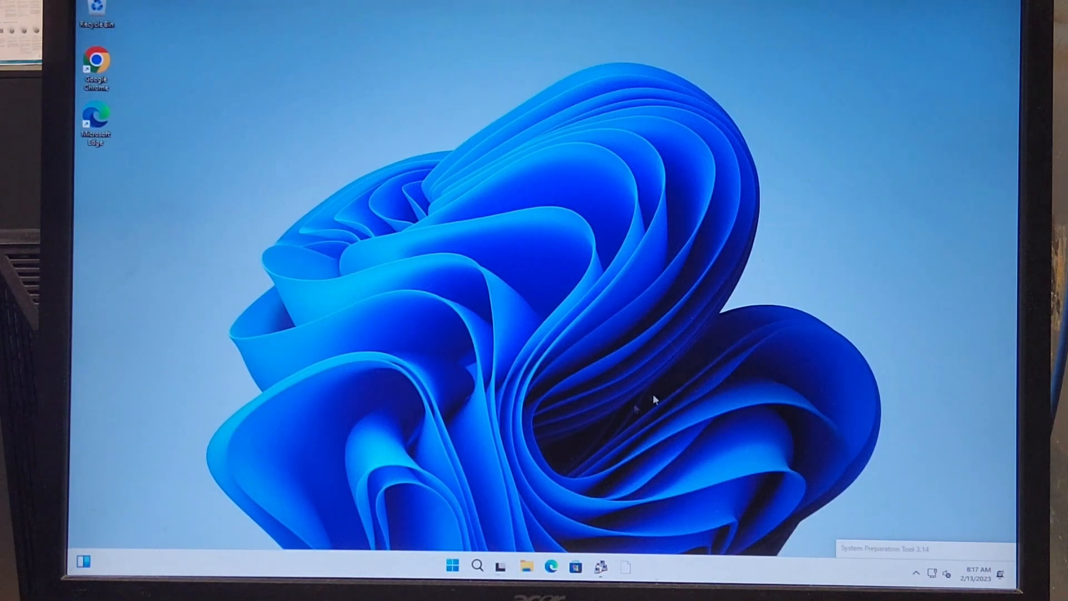
pyautogui.click(452, 566)
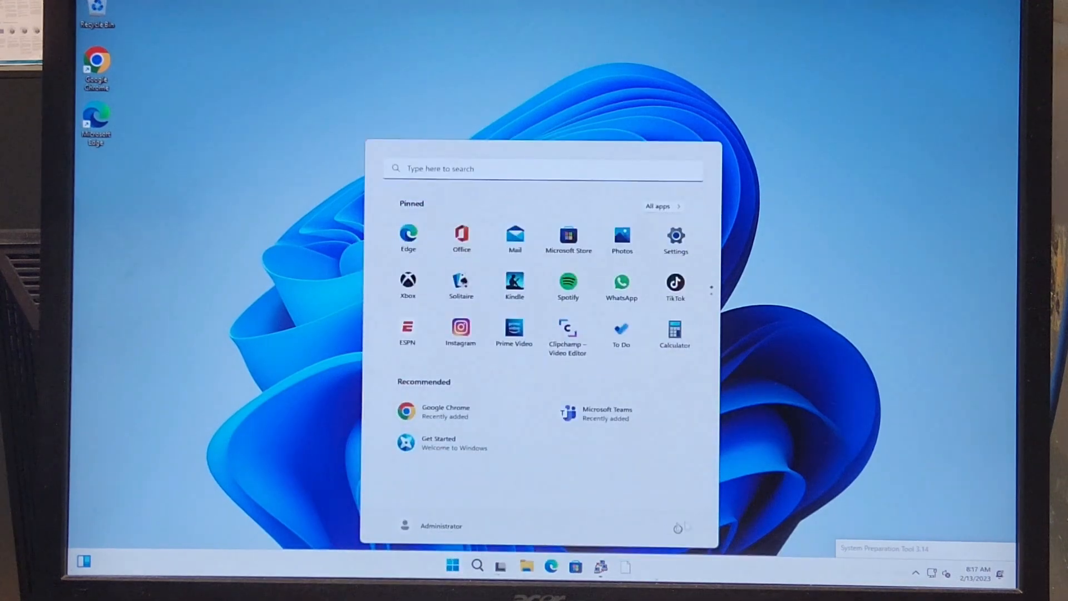
pyautogui.click(677, 527)
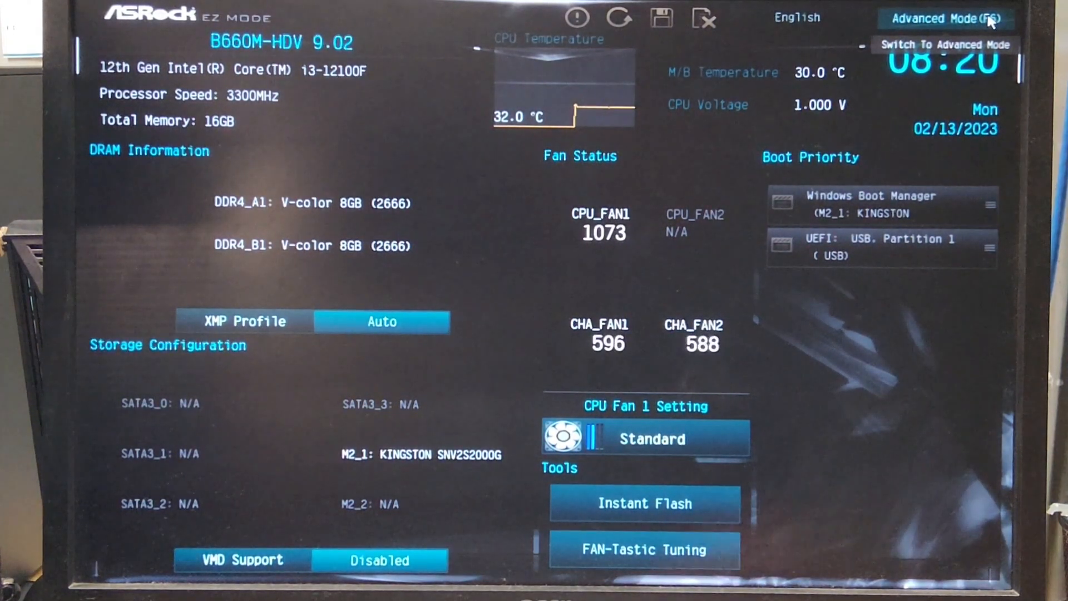
# Step: In Advanced Mode, set Boot Option #1 to UEFI: USB Partition 1
pyautogui.click(953, 19)
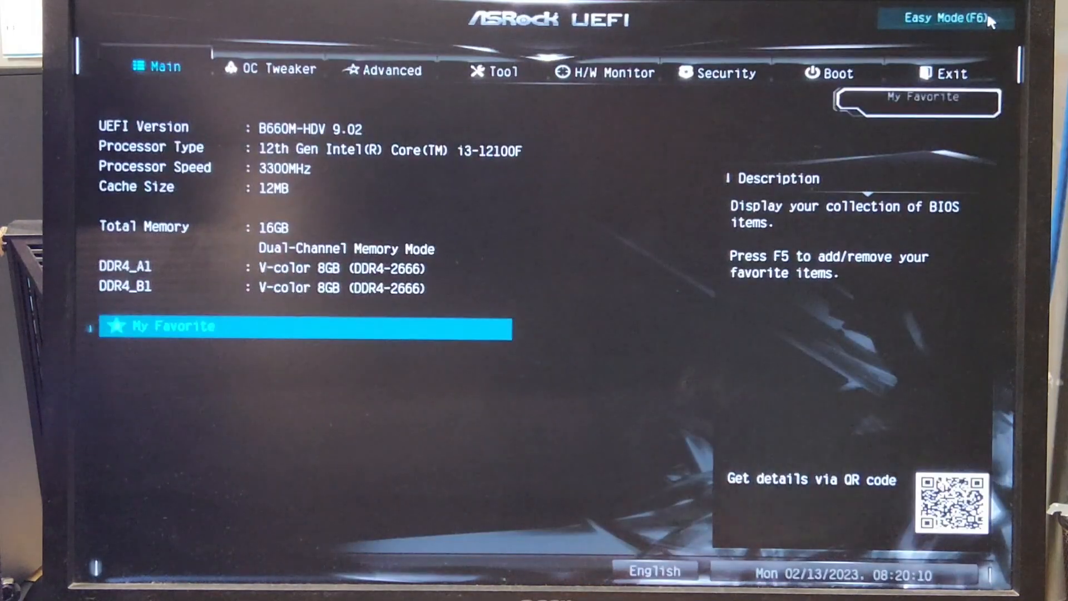
pyautogui.moveTo(414, 539)
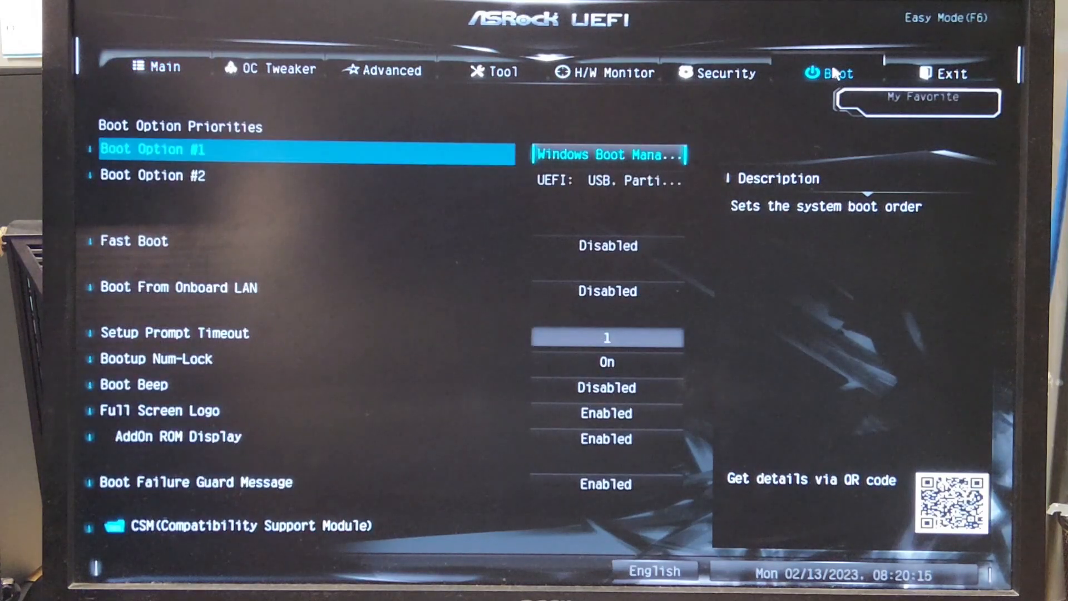
pyautogui.moveTo(726, 109)
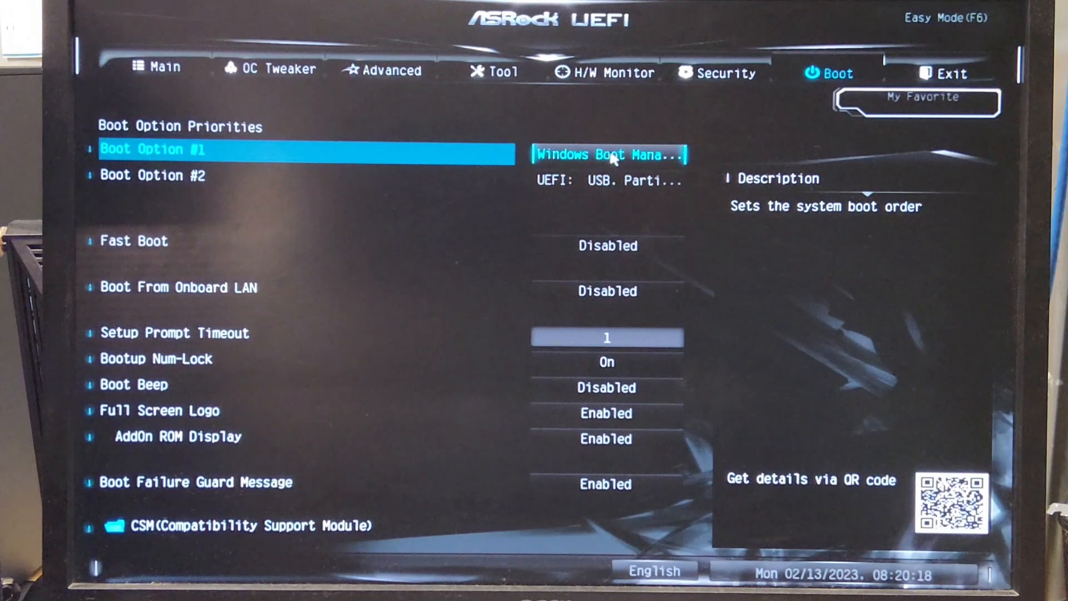
pyautogui.click(610, 154)
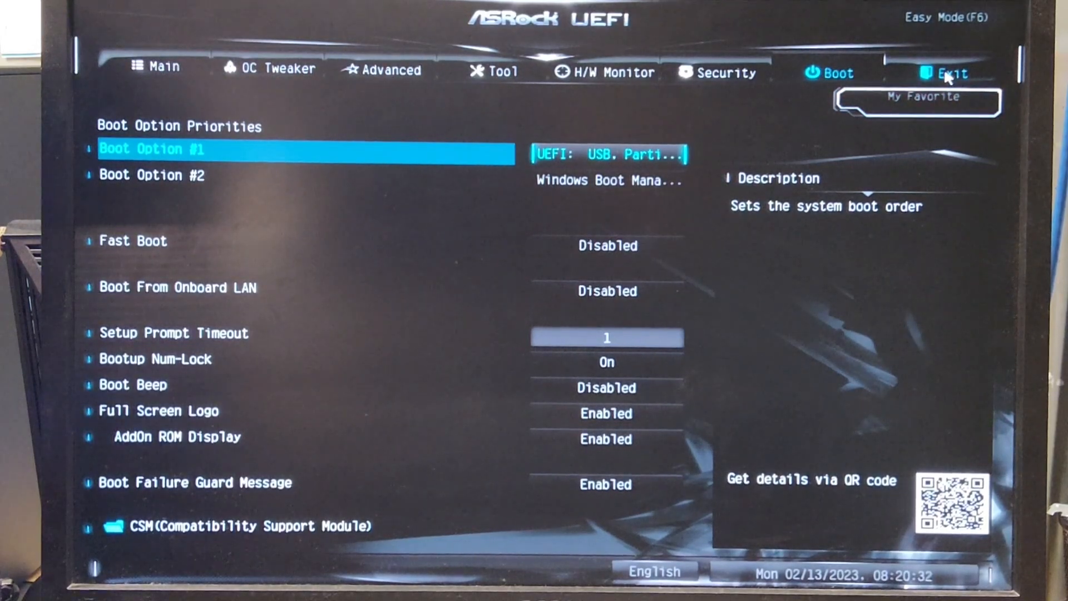
# Step: Save changes and exit the UEFI so the PC boots from the USB drive
pyautogui.click(954, 73)
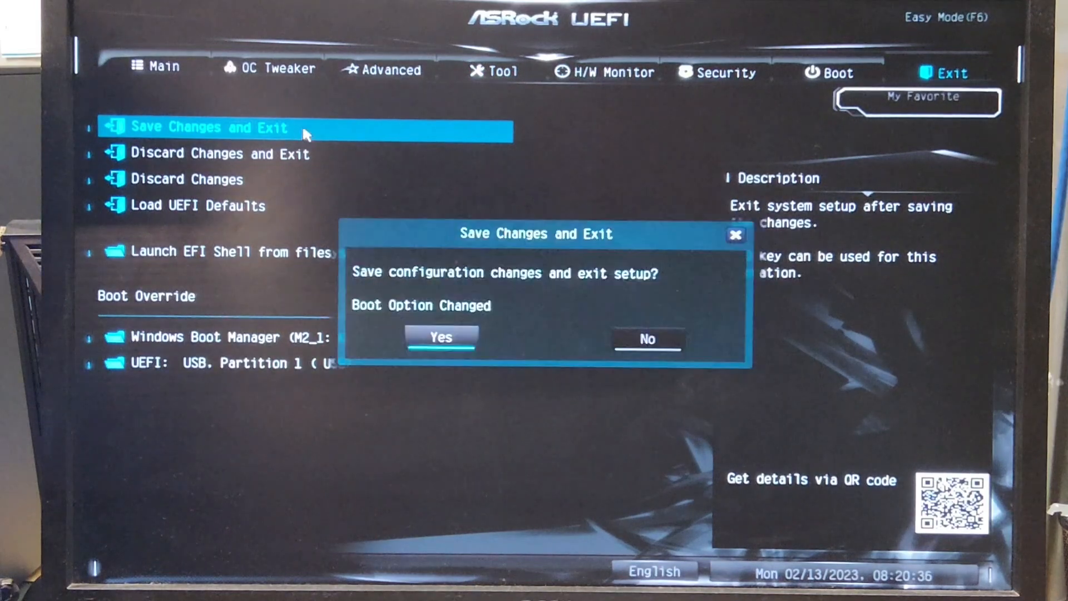
pyautogui.click(440, 336)
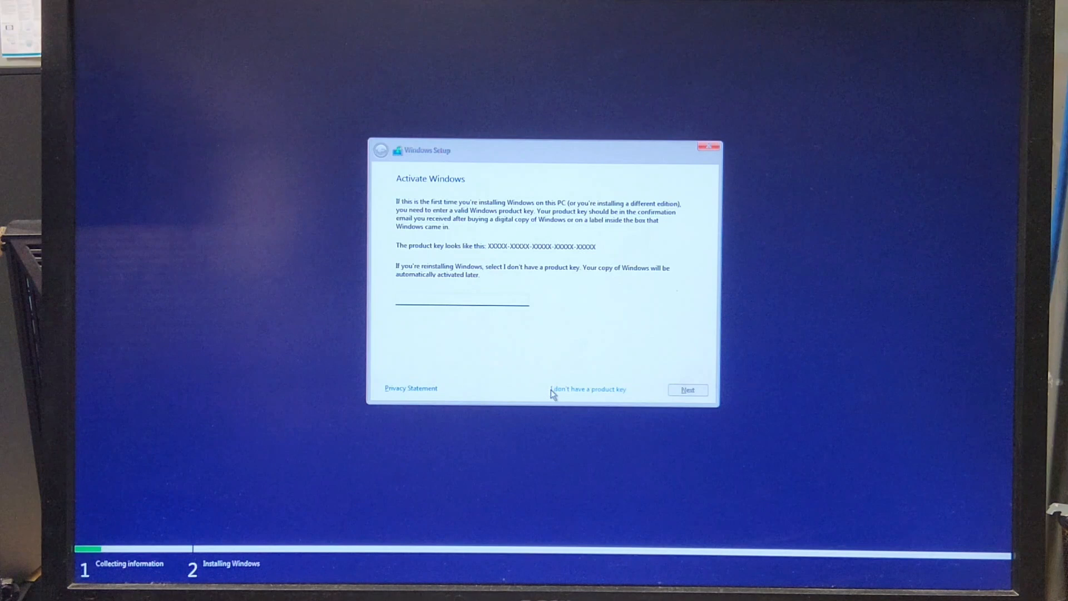
# Step: Proceed without a product key, choose Windows 11 Pro, accept the license, and pick Custom: Install Windows only
pyautogui.click(585, 389)
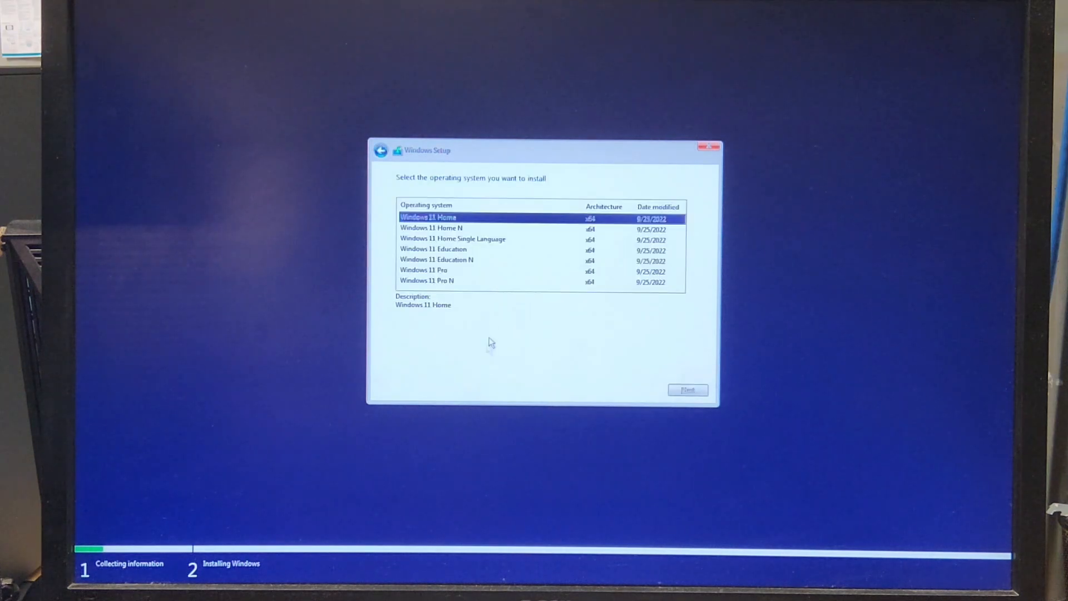
pyautogui.click(424, 270)
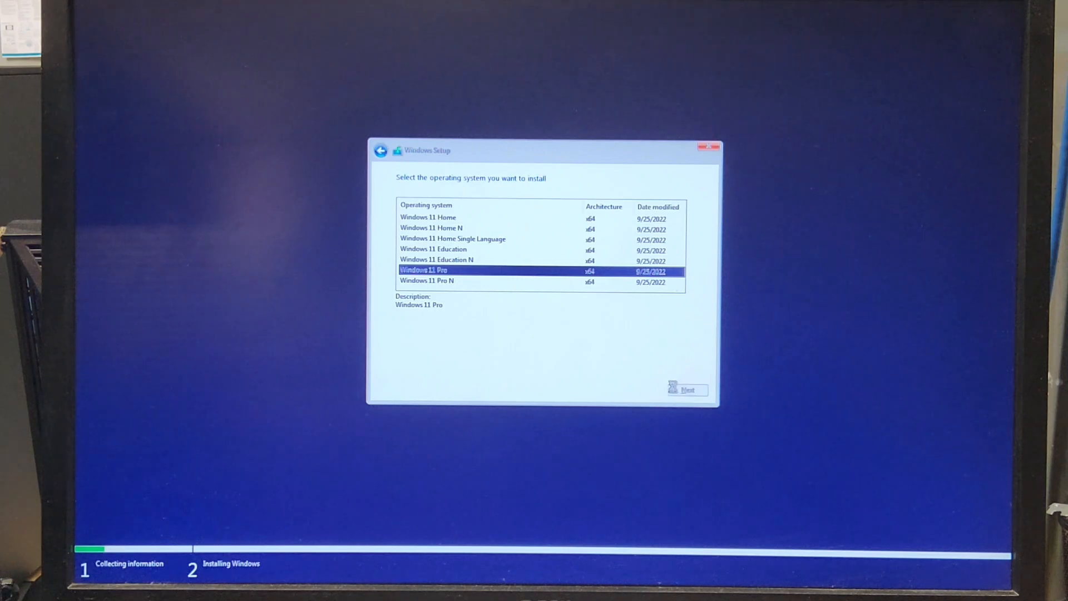
pyautogui.click(685, 389)
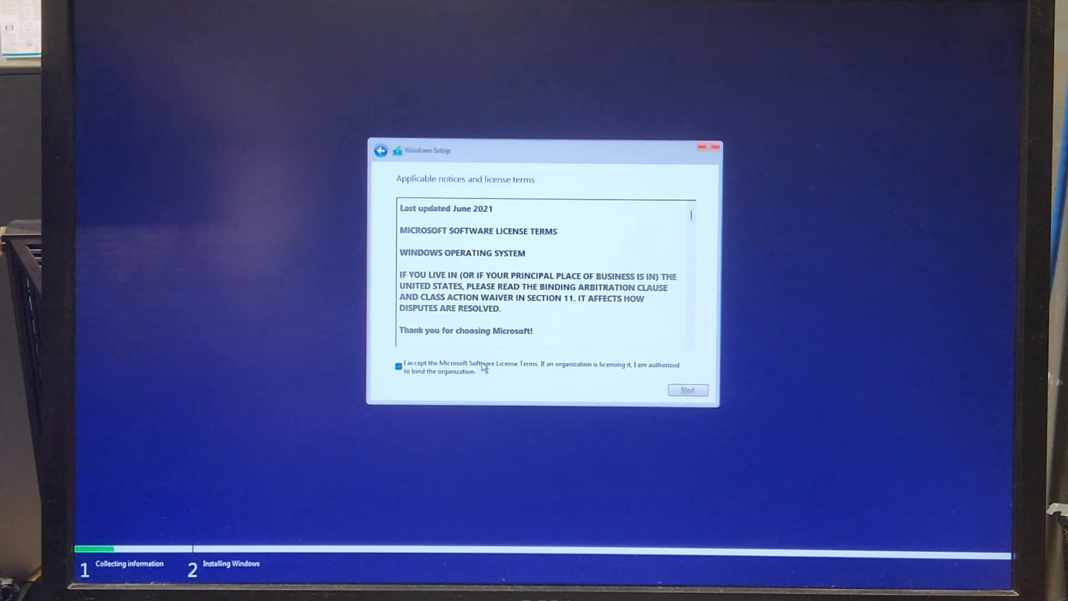
pyautogui.click(687, 390)
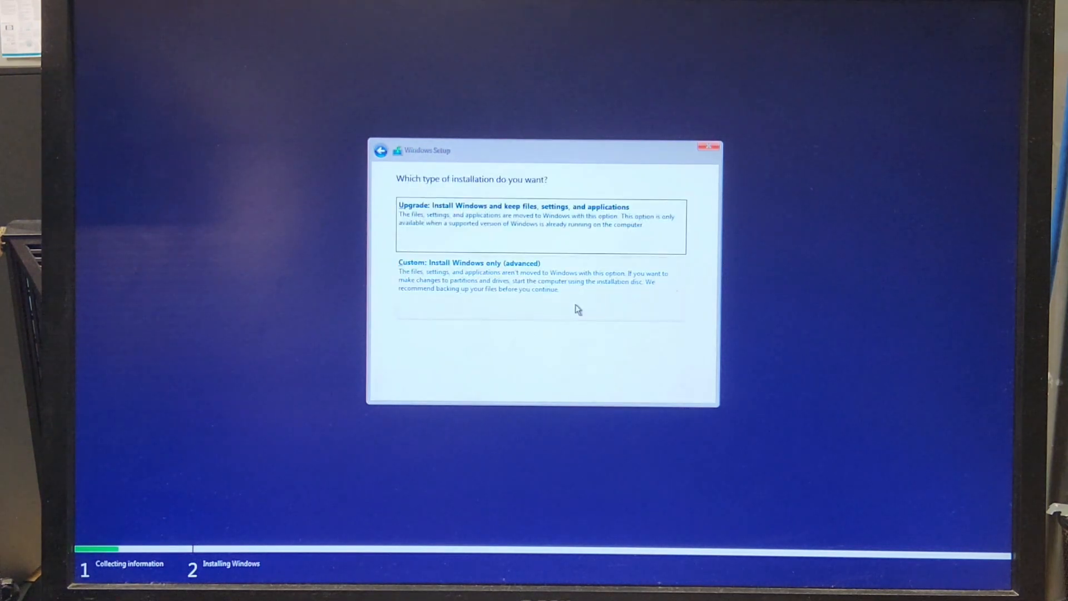
pyautogui.click(468, 262)
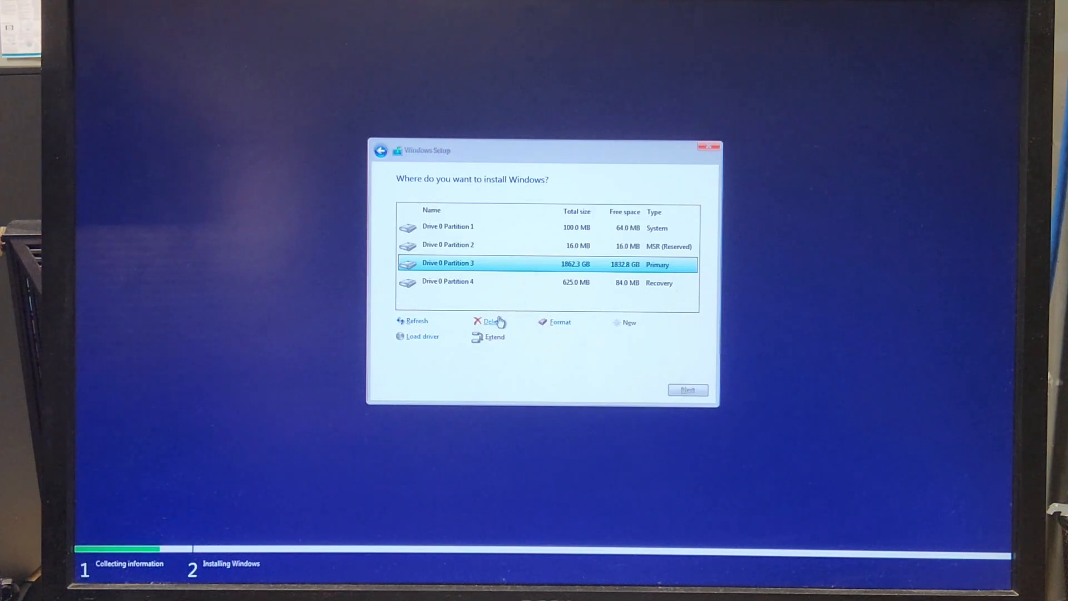
# Step: Delete the primary, System, reserved and Recovery partitions on Drive 0, leaving it unallocated for install
pyautogui.click(490, 321)
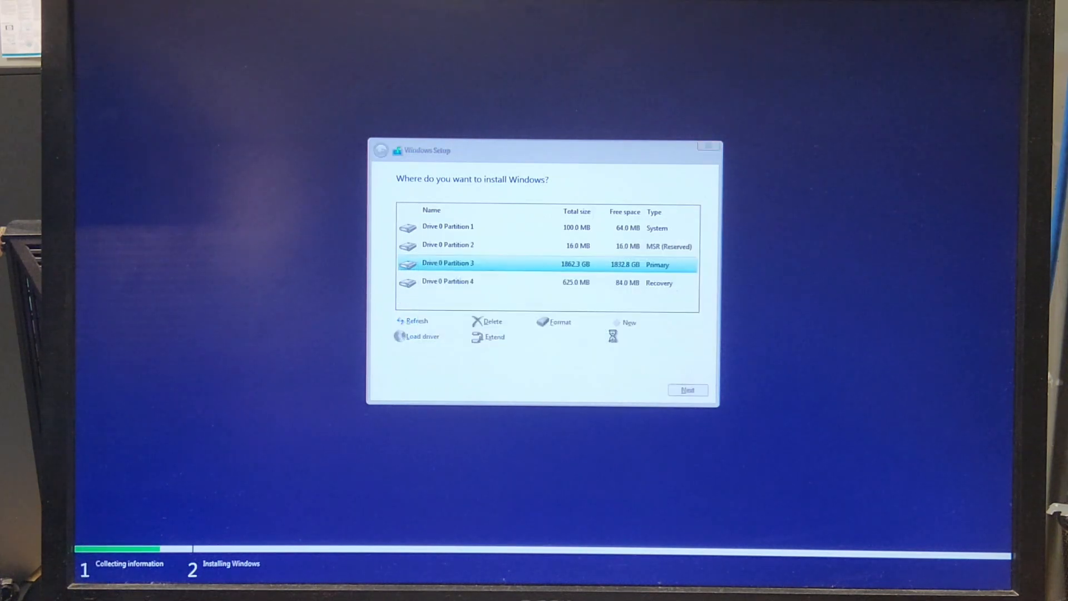
pyautogui.click(489, 321)
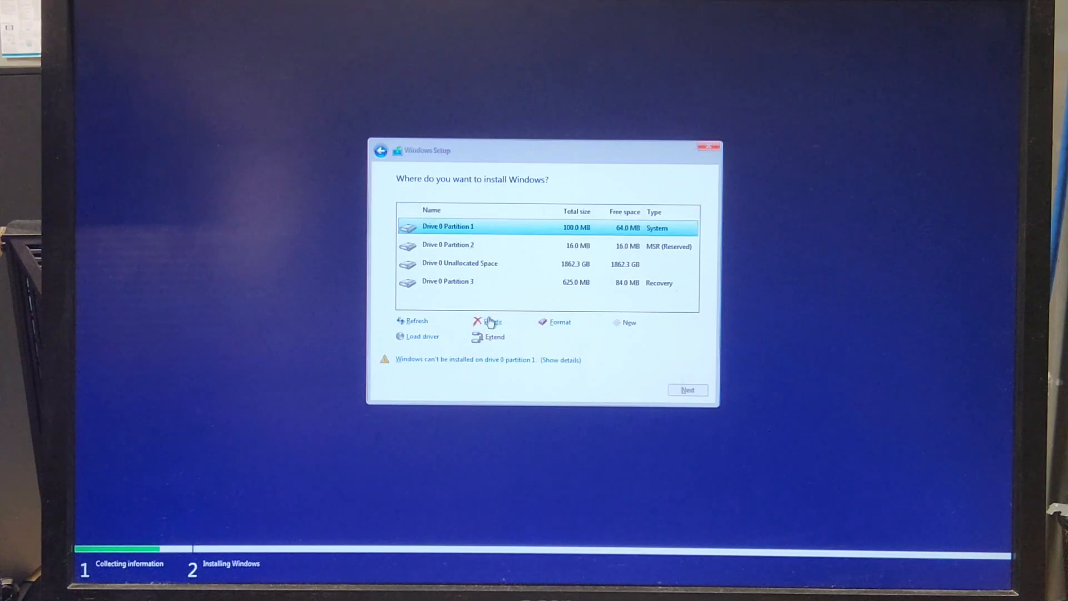
pyautogui.click(487, 322)
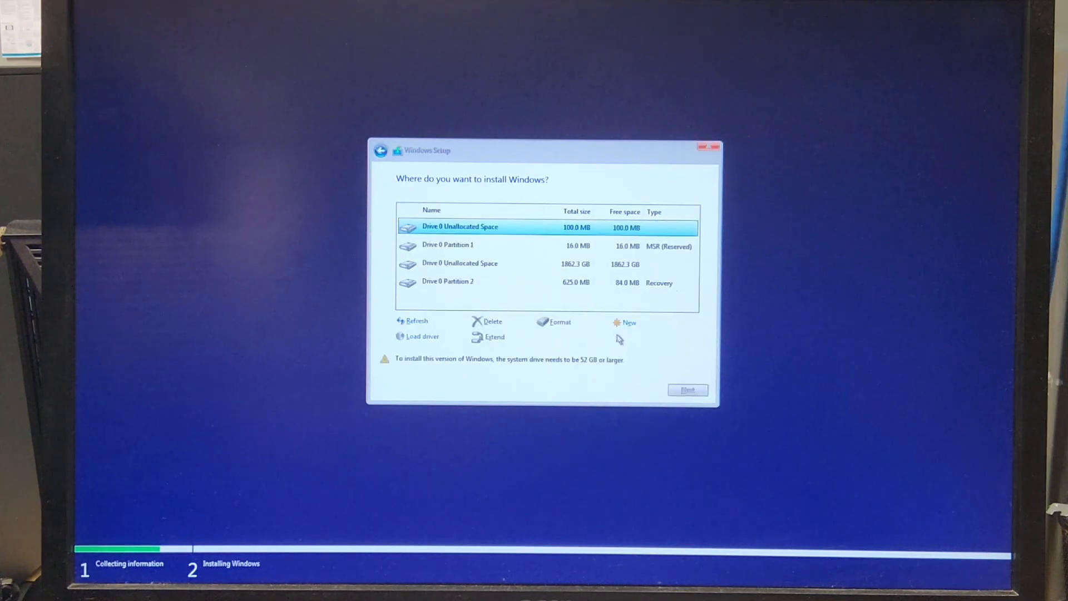
pyautogui.click(448, 244)
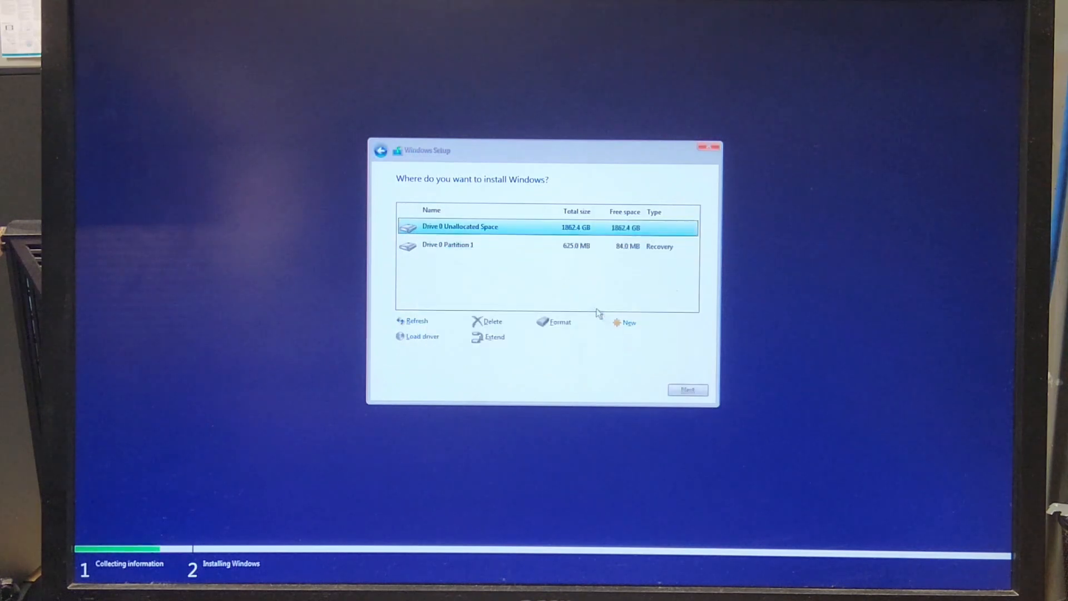
pyautogui.click(490, 321)
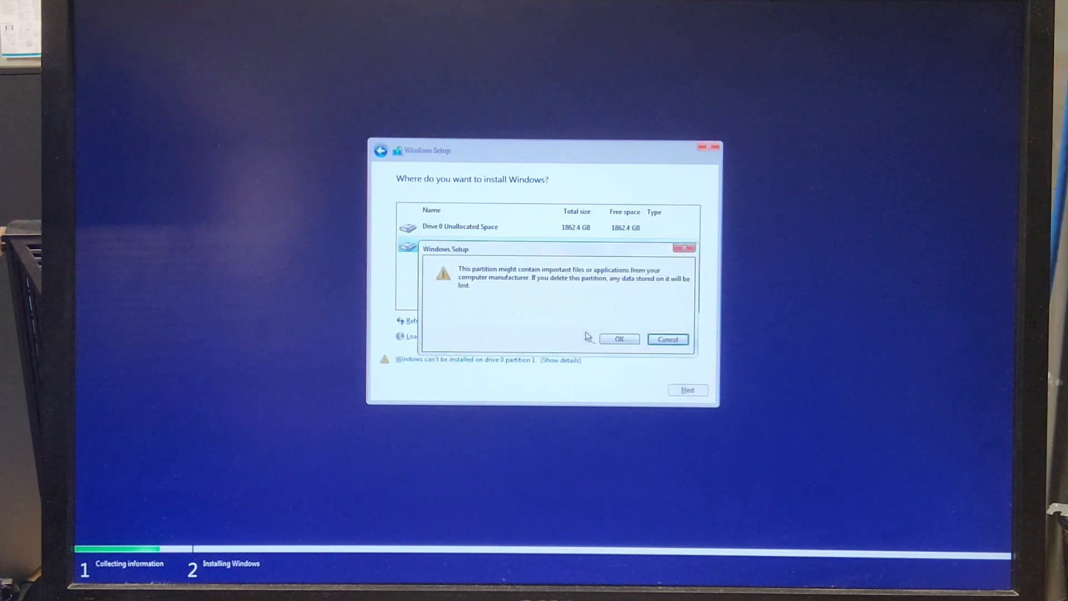
pyautogui.click(619, 338)
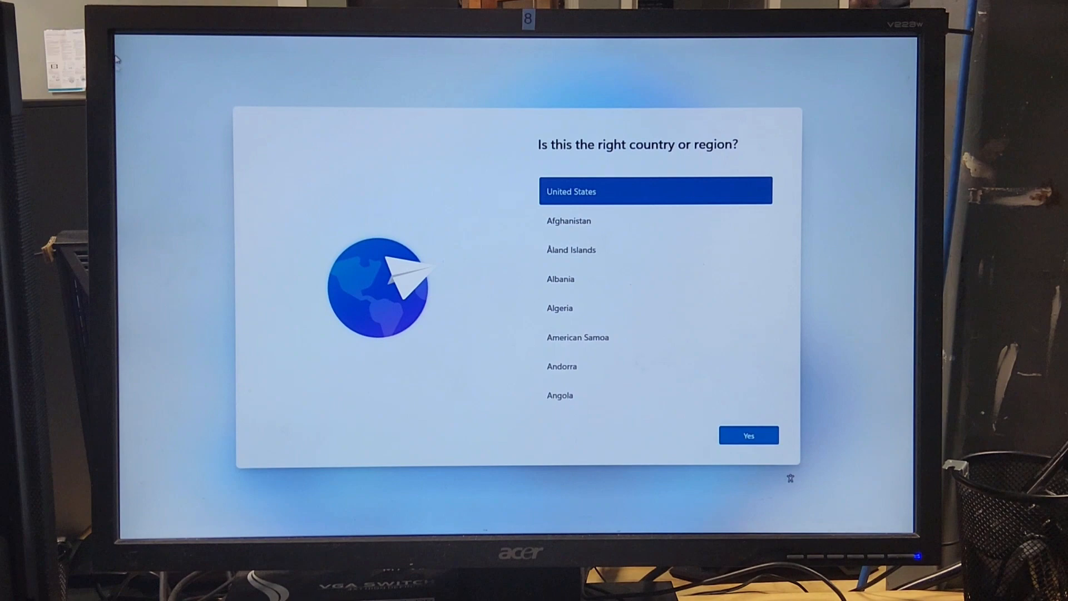
pyautogui.moveTo(357, 94)
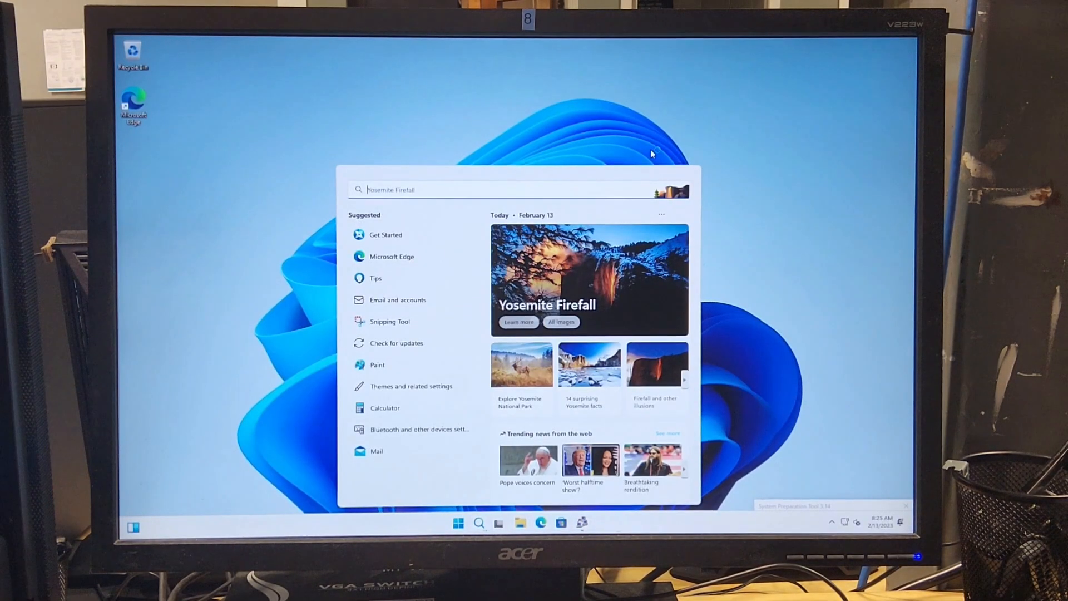
# Step: Search the Start menu for 'activation settings' and open the Activation settings page
pyautogui.write('activation settings')
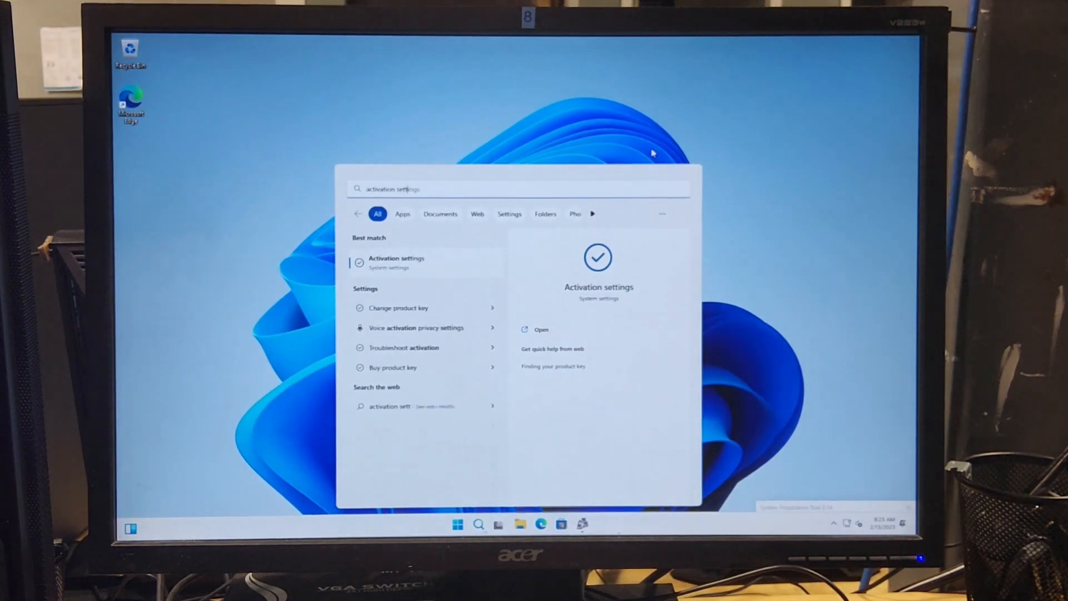
pyautogui.click(397, 262)
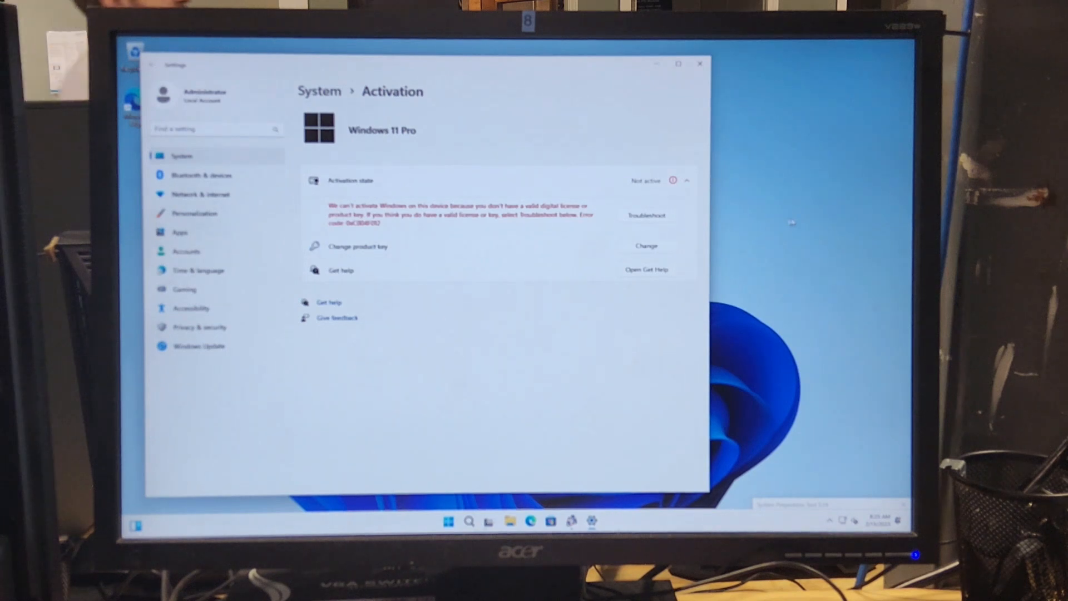
# Step: Run the activation Troubleshoot until the state shows Active, then close Settings
pyautogui.click(647, 246)
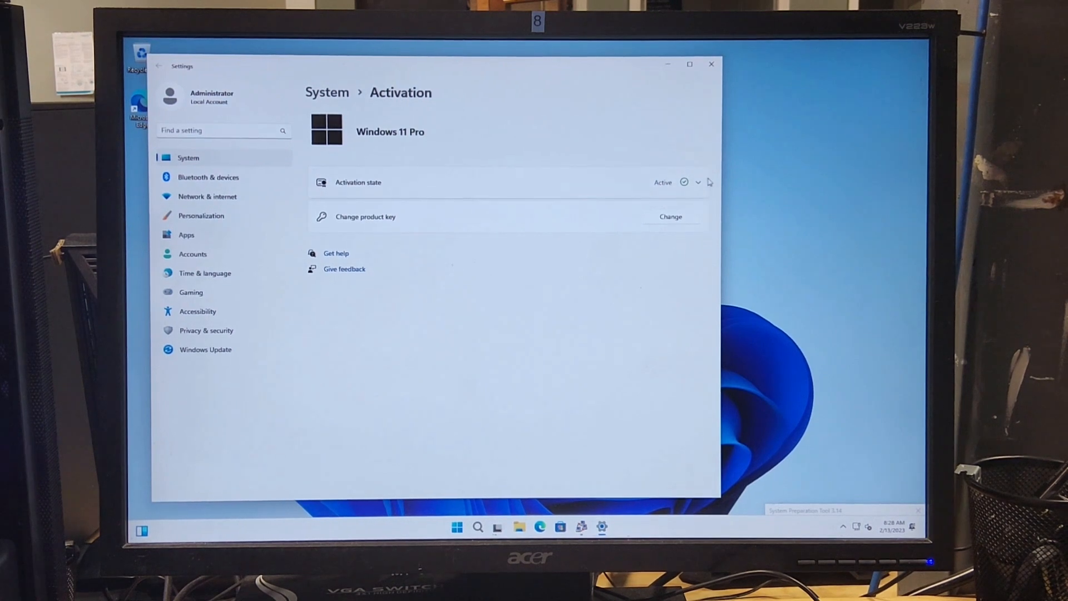
pyautogui.click(698, 182)
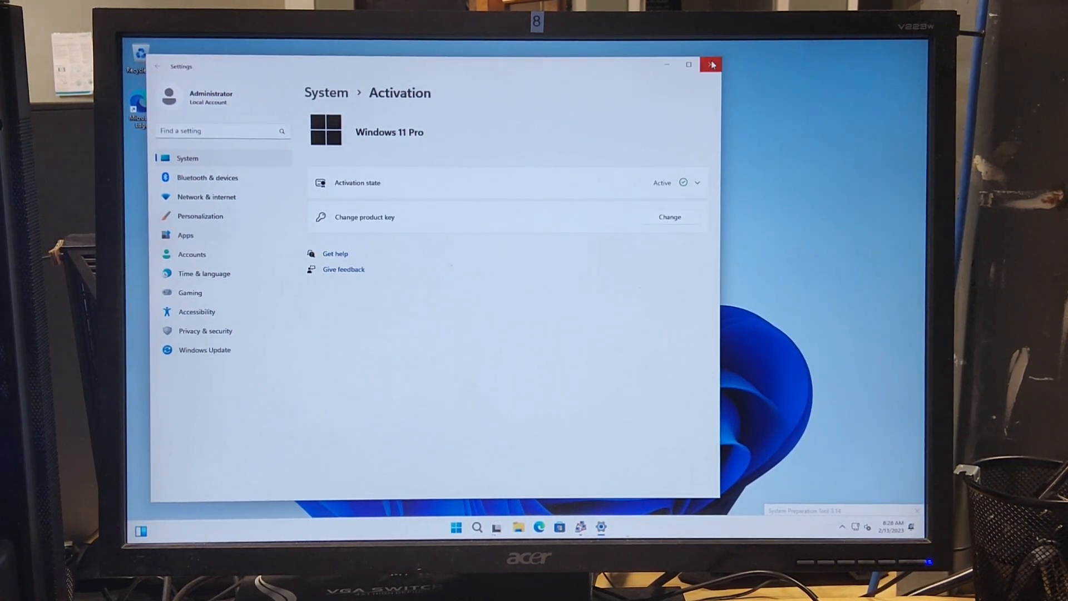
pyautogui.click(710, 65)
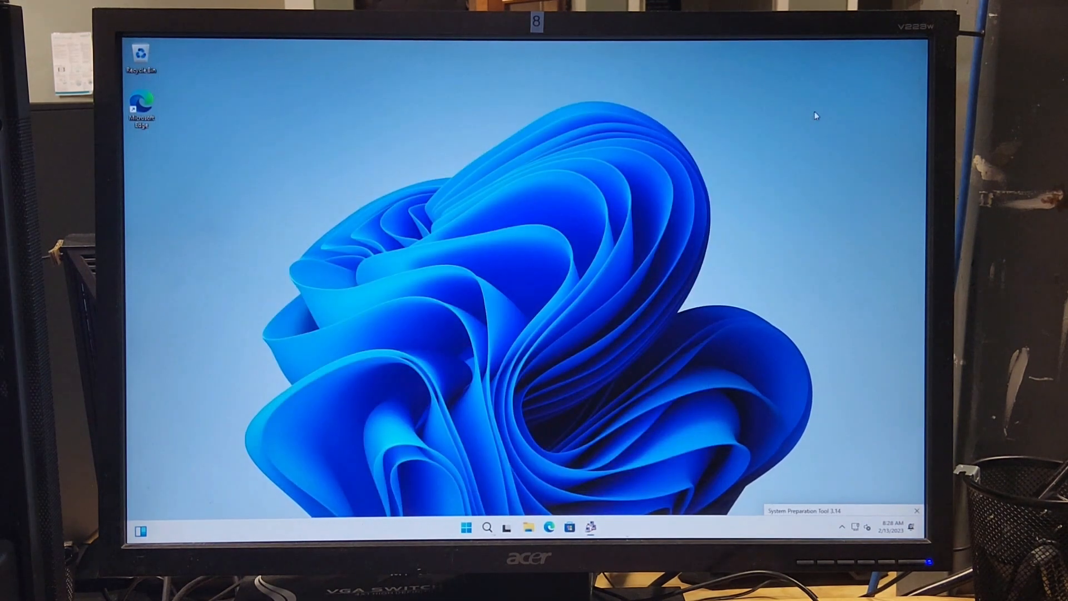